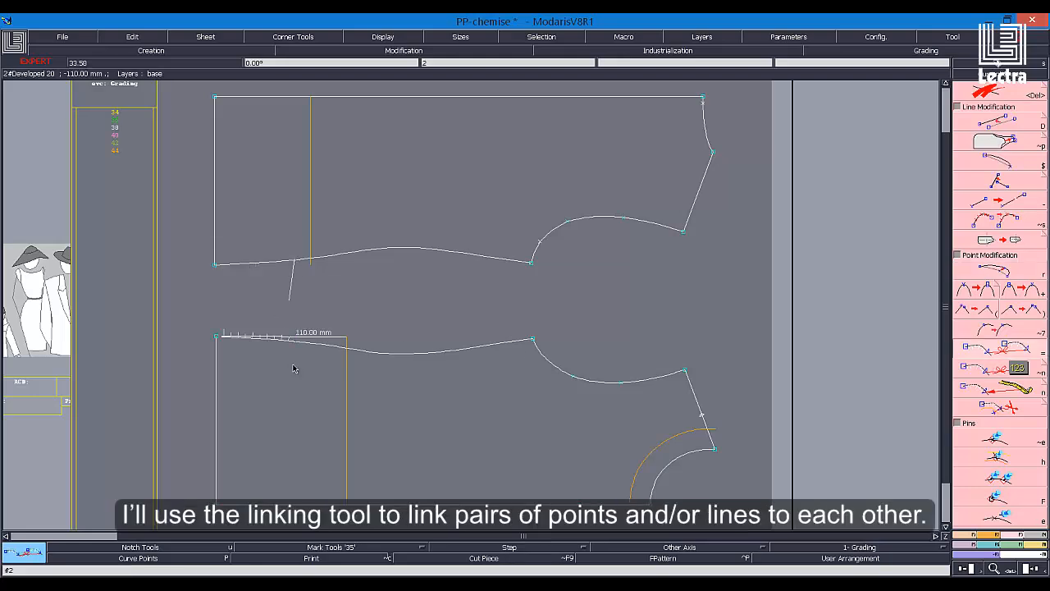
Dismiss the temporary 110 mm measurement on the shirt's side seam
click(215, 181)
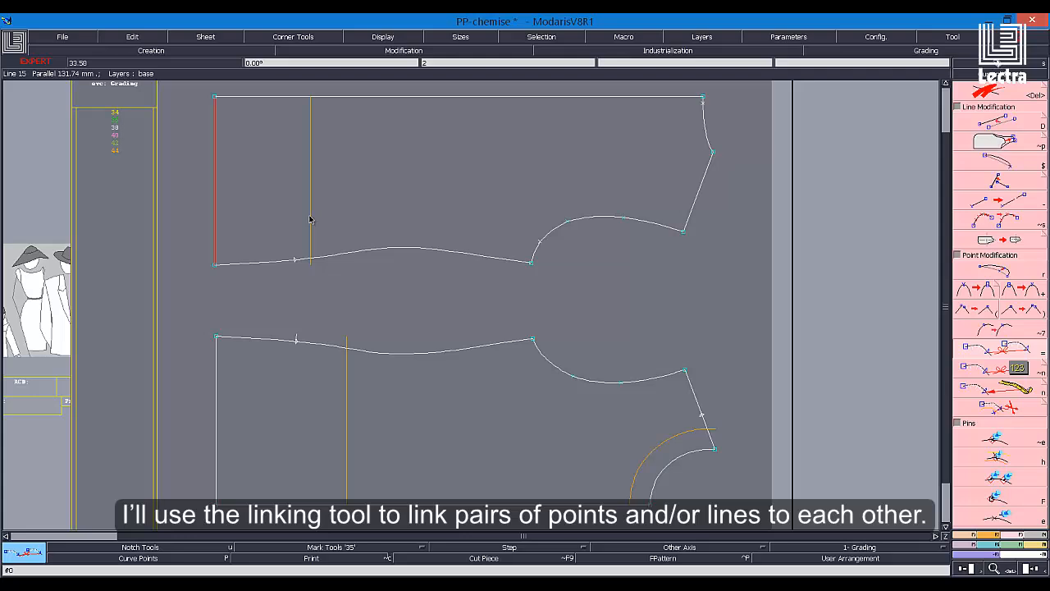